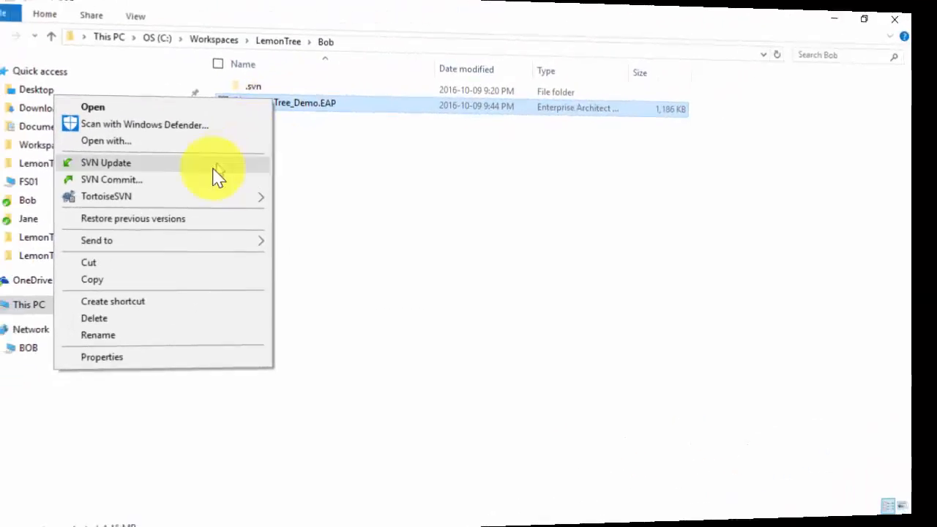
Commit LemonTree_Demo.EAP to SVN keeping the message 'Changed Class A to Class N'
left_click(112, 179)
type("Changed Classs A to Class N")
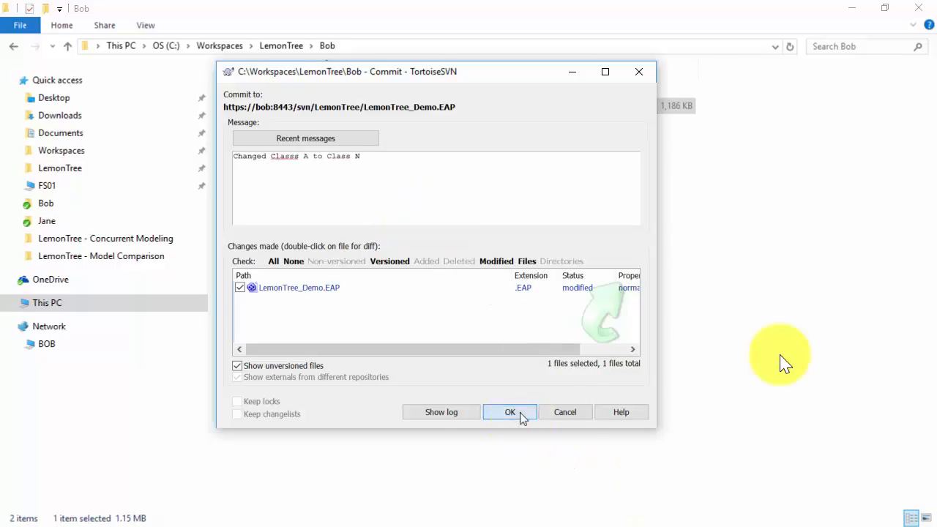
left_click(509, 411)
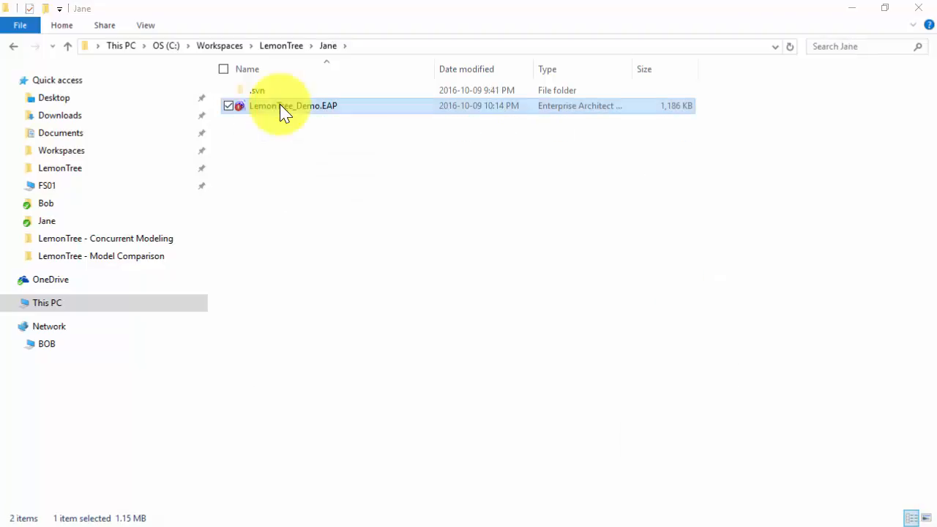
Commit Jane's LemonTree_Demo.EAP to SVN with the message 'Deleted Class C'
right_click(293, 105)
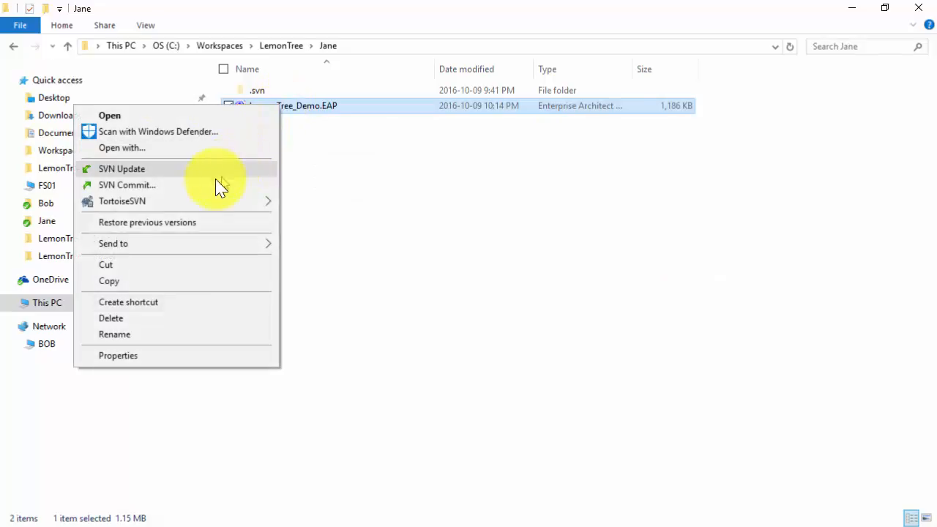
left_click(126, 184)
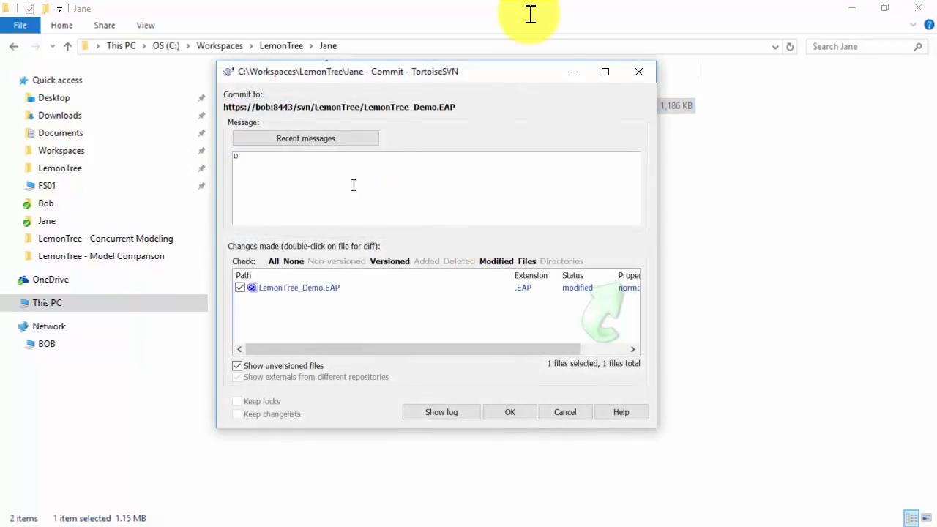
type("Deleted Class C")
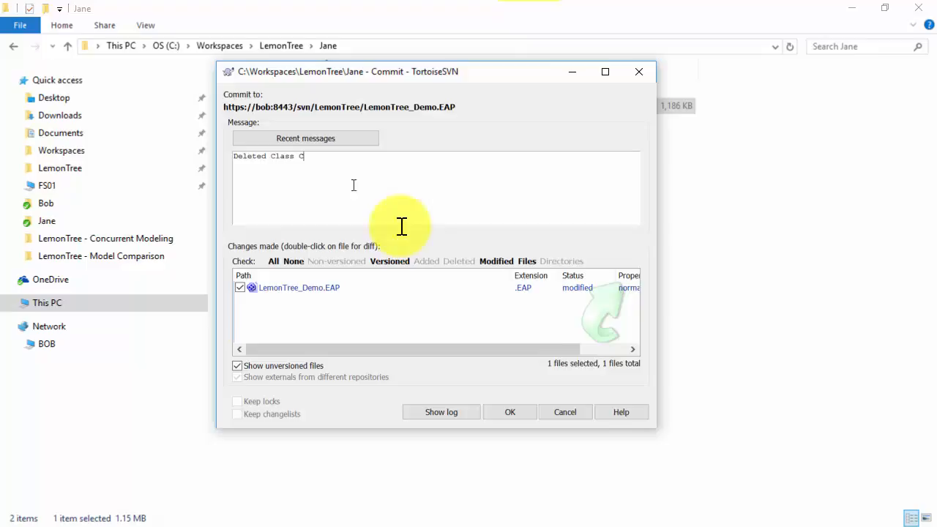
left_click(509, 412)
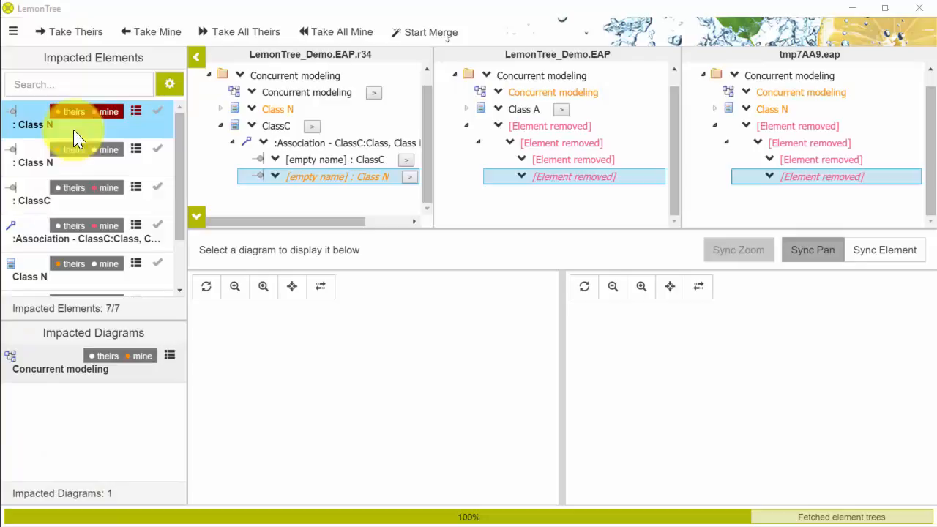
mouse_move(73, 111)
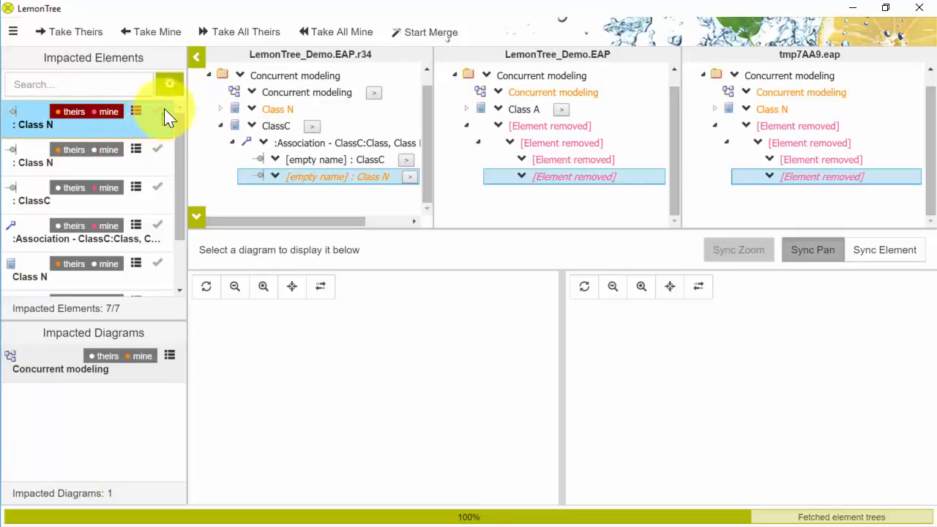
Filter the impacted elements to conflicted ones only, leaving Class N (1 of 7)
left_click(170, 83)
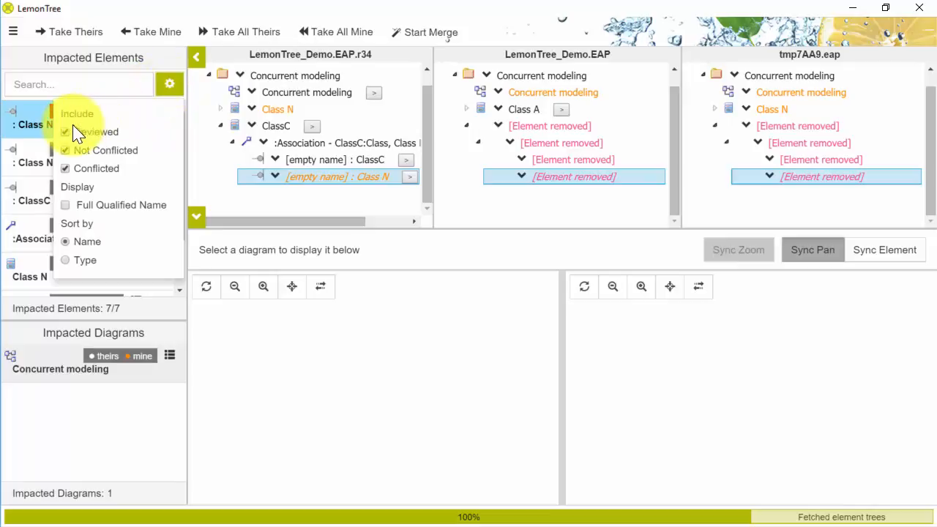
left_click(64, 132)
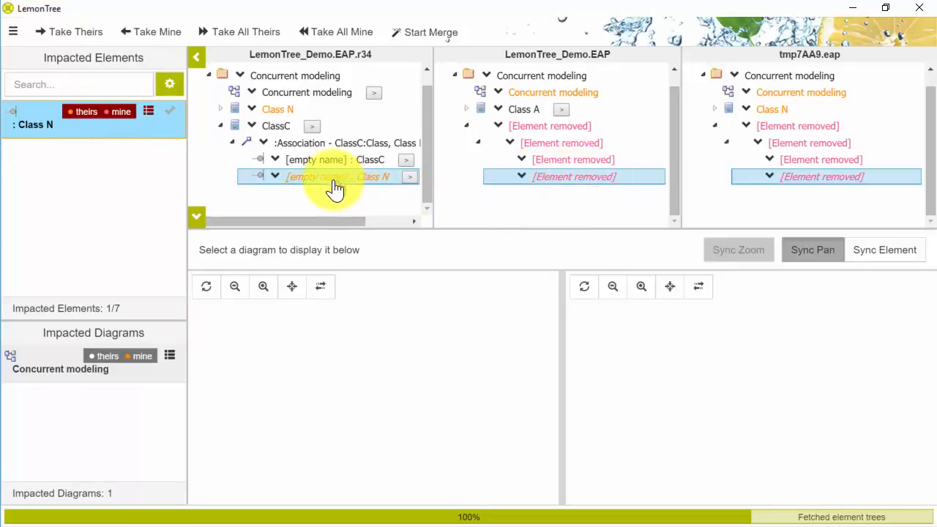
mouse_move(336, 176)
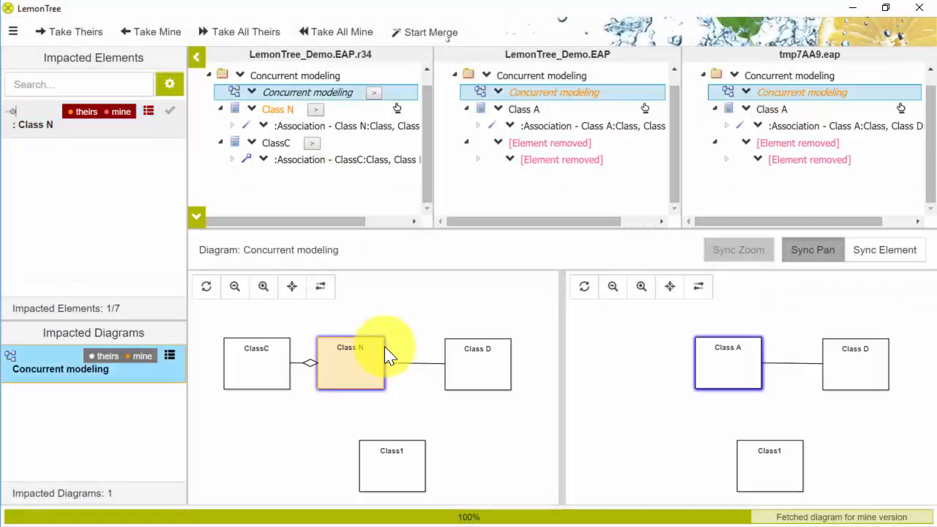
mouse_move(315, 383)
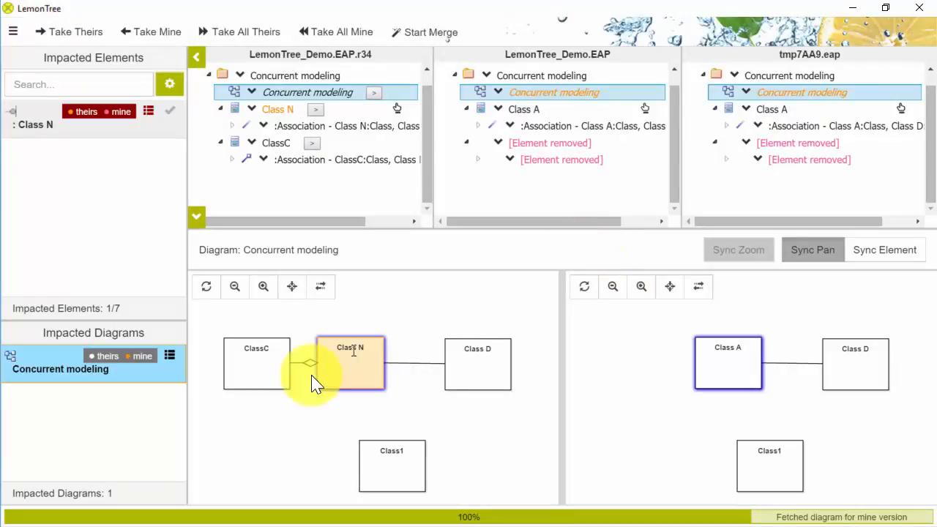
mouse_move(544, 292)
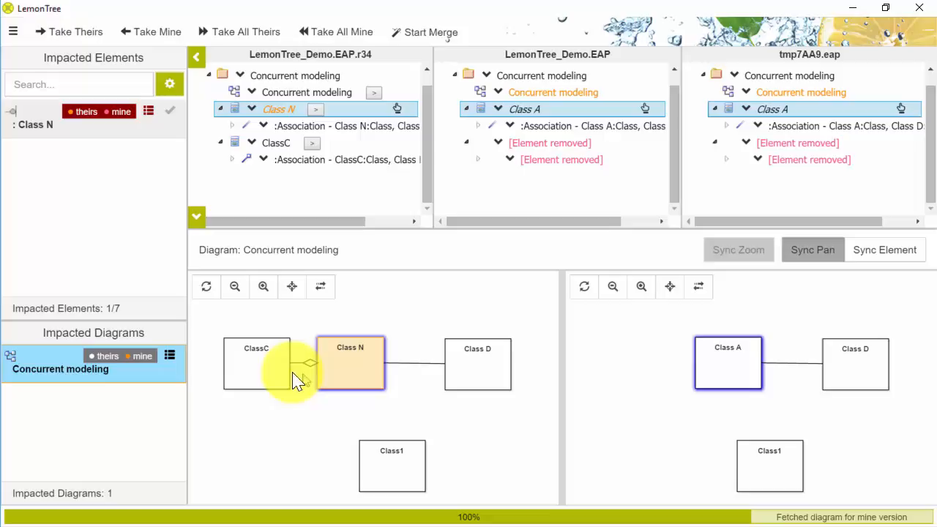
Select ClassC to compare its association to Class N in theirs, mine and merged versions
left_click(150, 32)
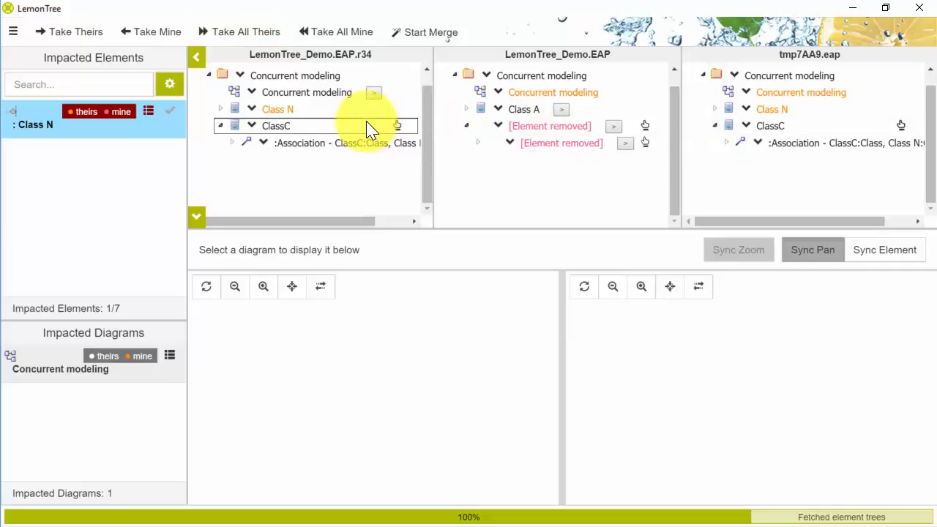
Resolve the ClassC conflict keeping it linked to Class N and verify it in the merged tree
left_click(150, 33)
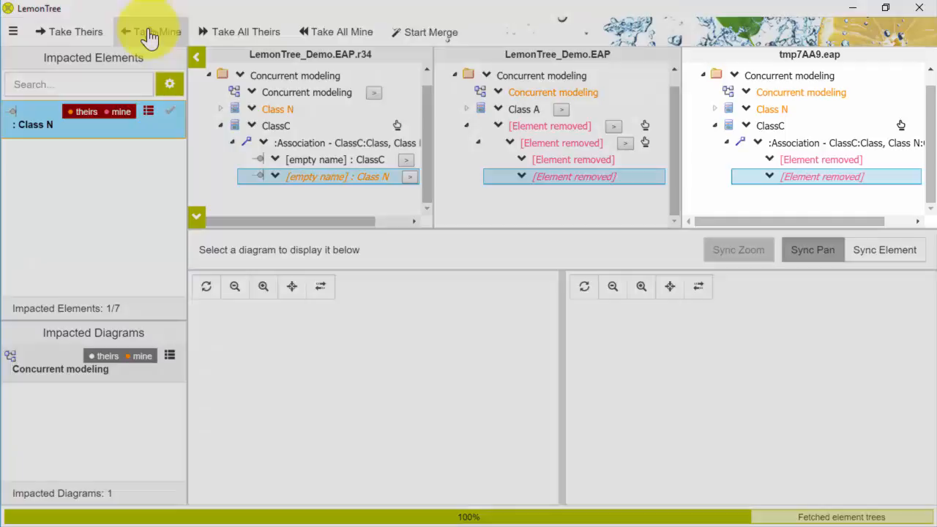
left_click(149, 32)
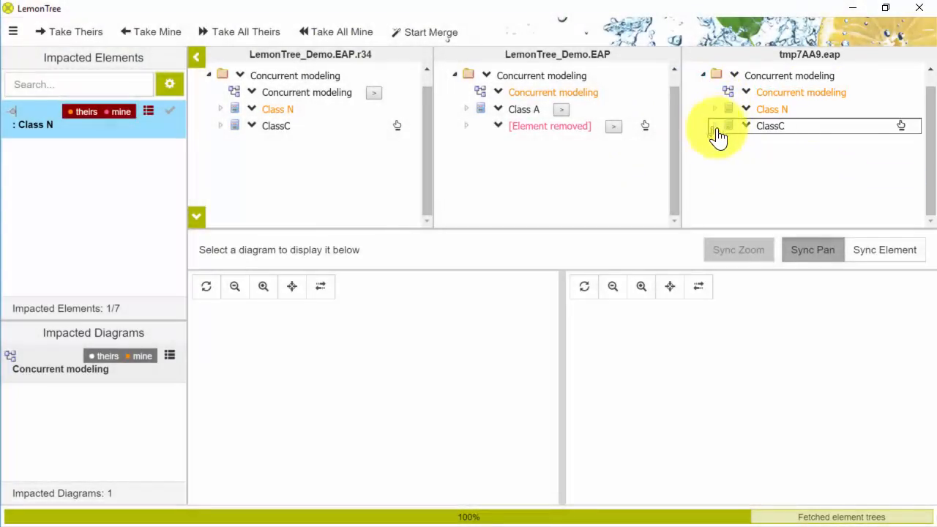
left_click(726, 126)
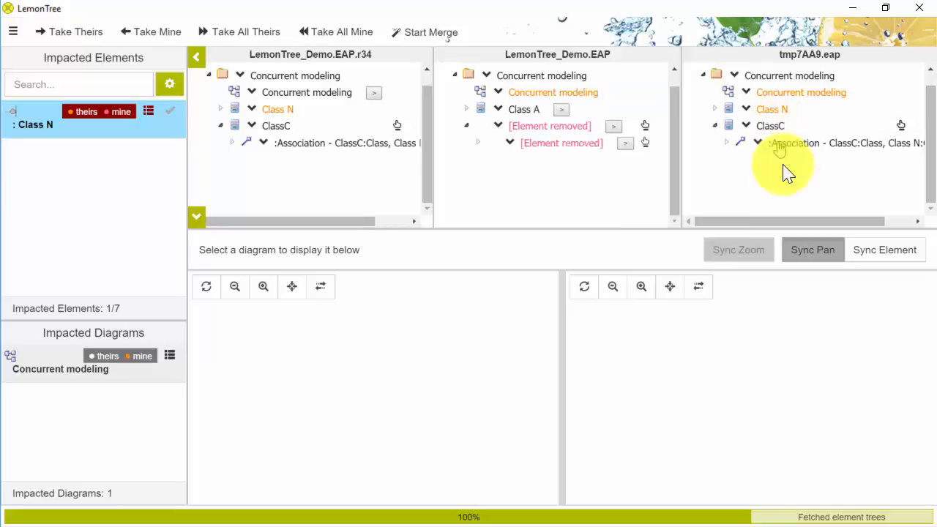
left_click(425, 33)
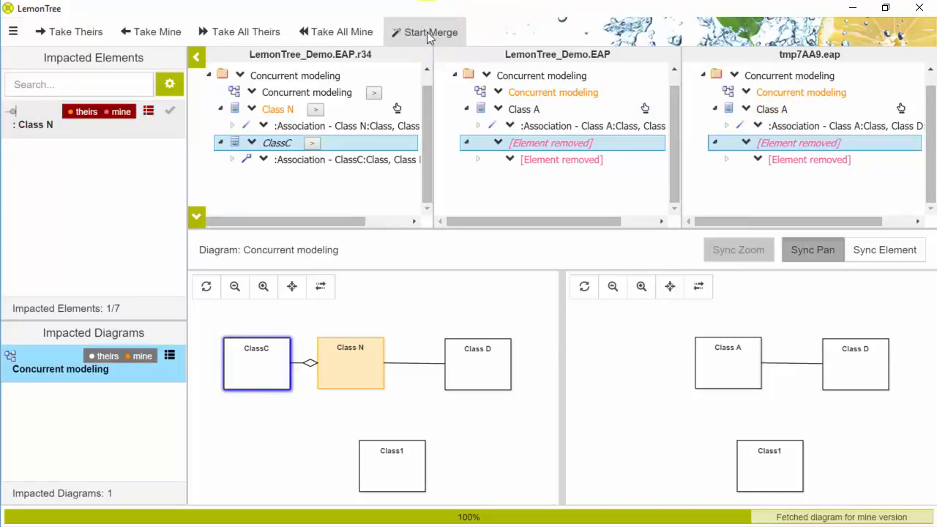
Run the merge, finish the commit as revision 35, and show the file's TortoiseSVN log
left_click(429, 32)
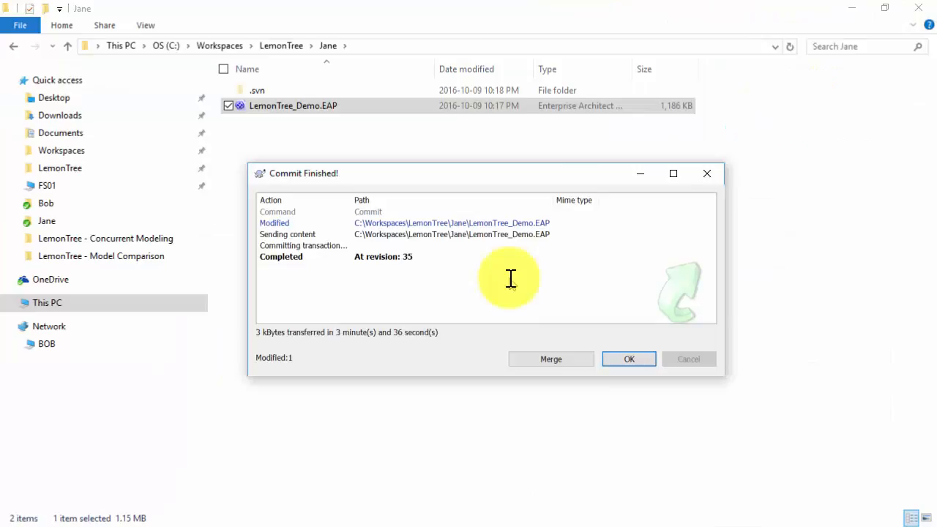
left_click(628, 358)
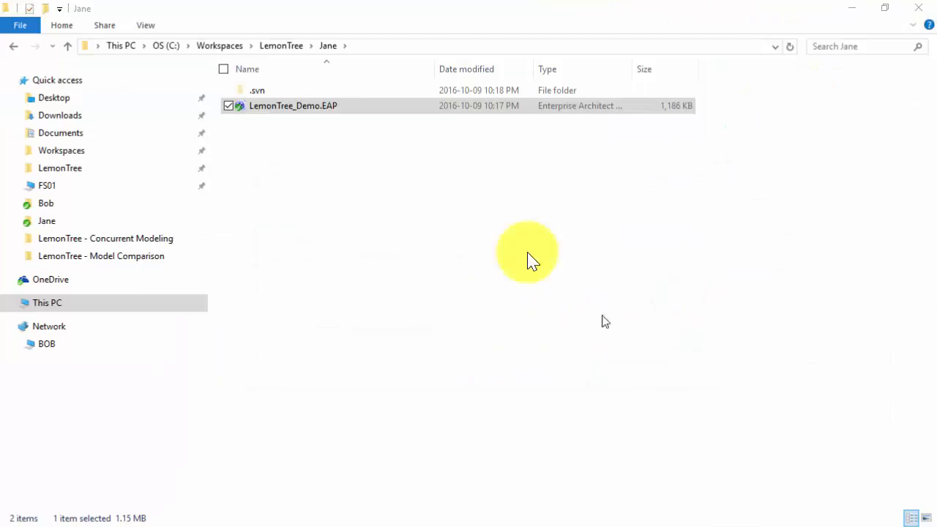
right_click(293, 106)
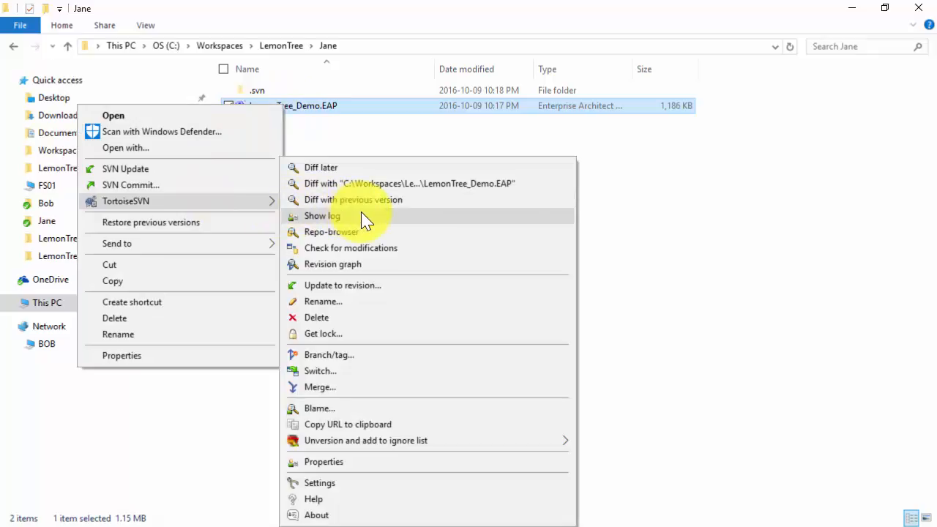
left_click(322, 215)
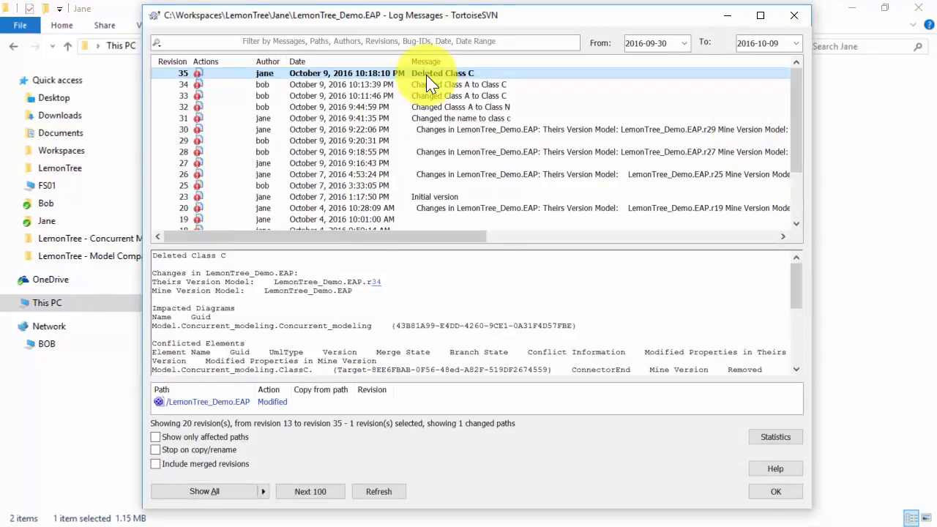